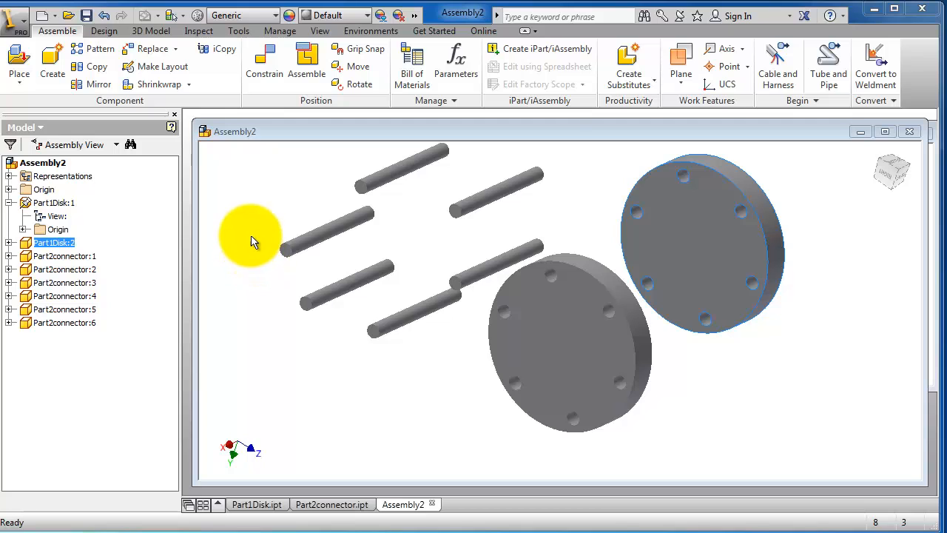
{"action": "mouse_move", "coordinate": [442, 285]}
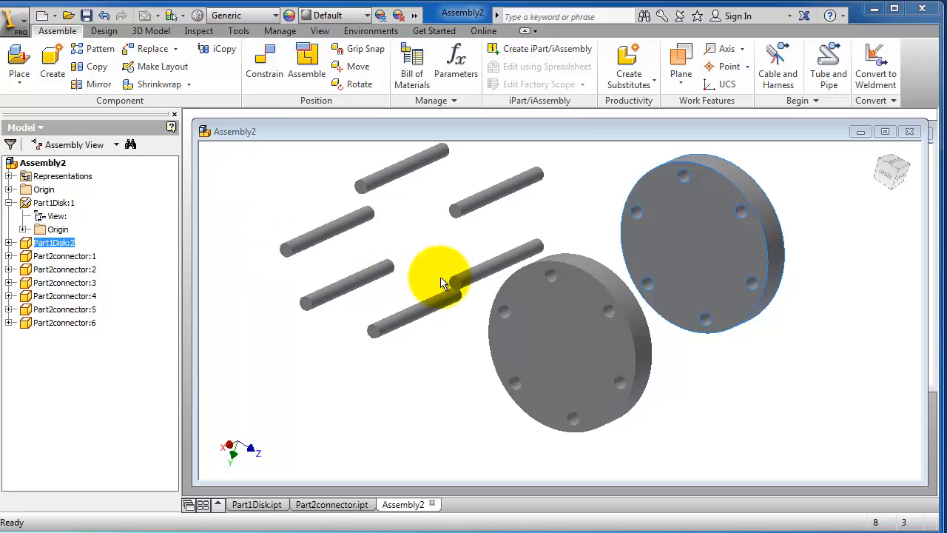
{"action": "mouse_move", "coordinate": [485, 403]}
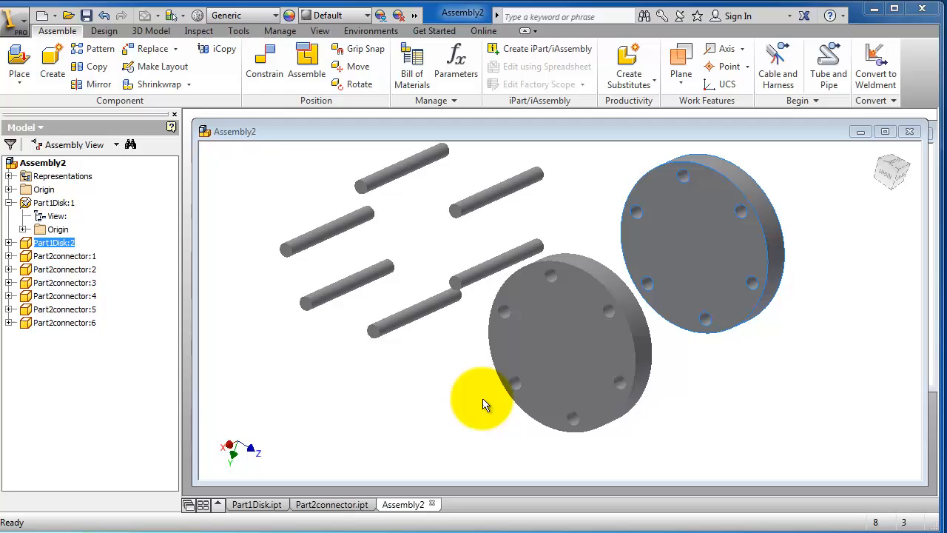
{"action": "mouse_move", "coordinate": [452, 403]}
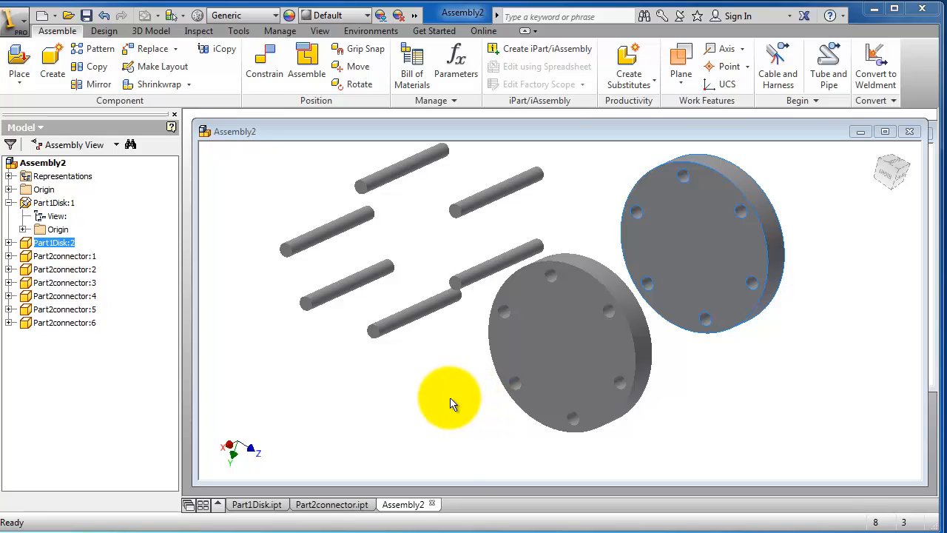
{"action": "mouse_move", "coordinate": [331, 263]}
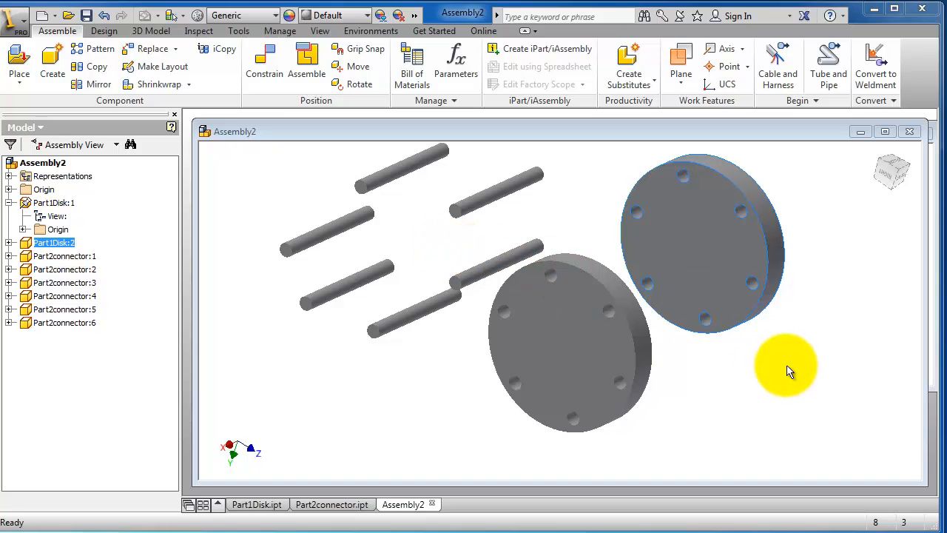
Step: Orbit the assembly slightly to view the disks and pins from another angle
{"action": "left_click_drag", "start_coordinate": [786, 367], "coordinate": [773, 370]}
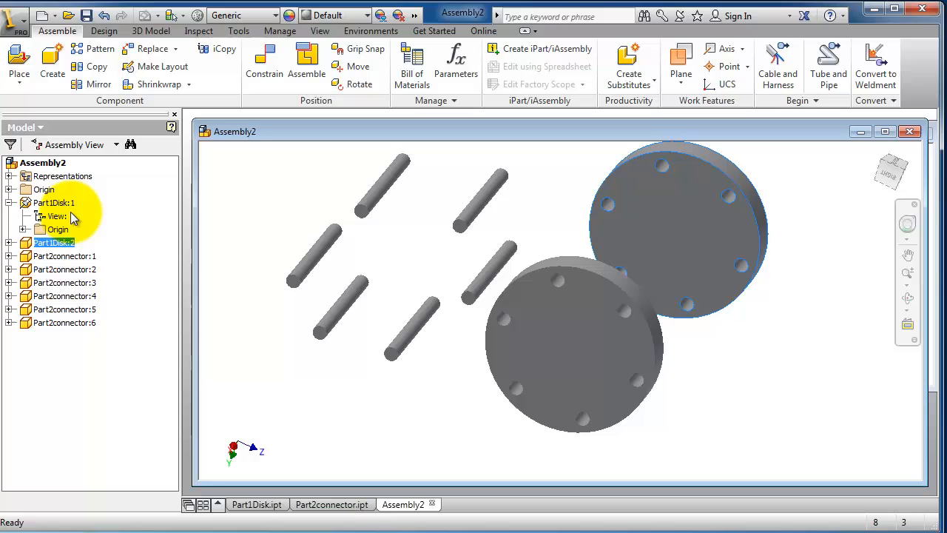
{"action": "left_click", "coordinate": [53, 203]}
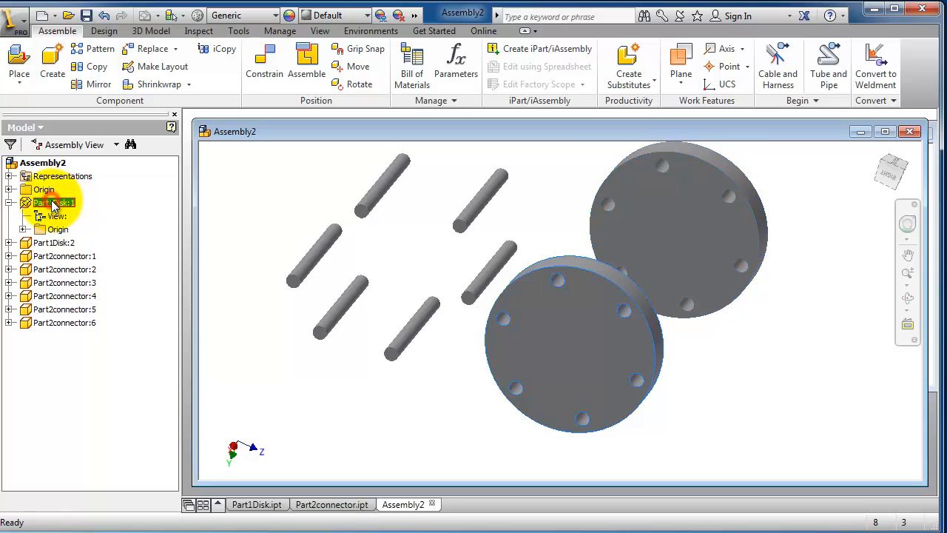
{"action": "left_click", "coordinate": [53, 201]}
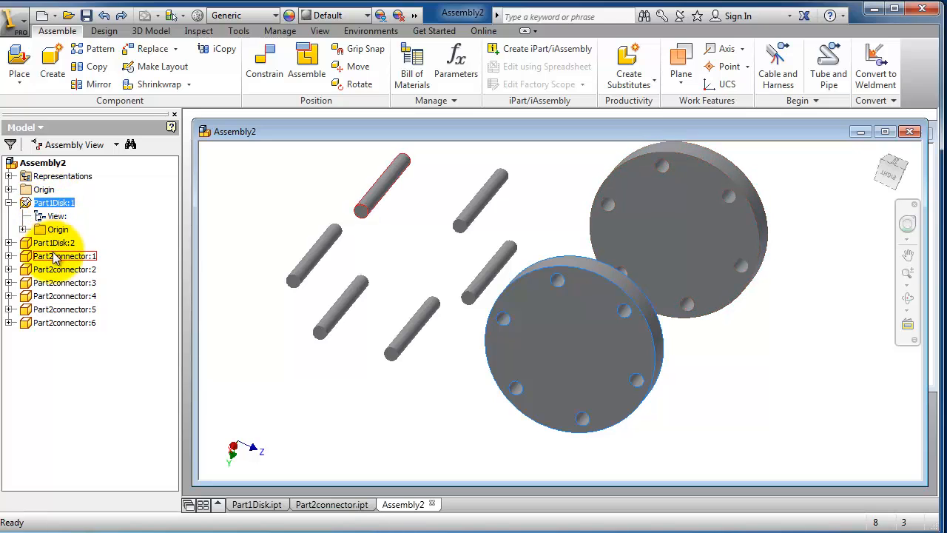
{"action": "left_click", "coordinate": [65, 269]}
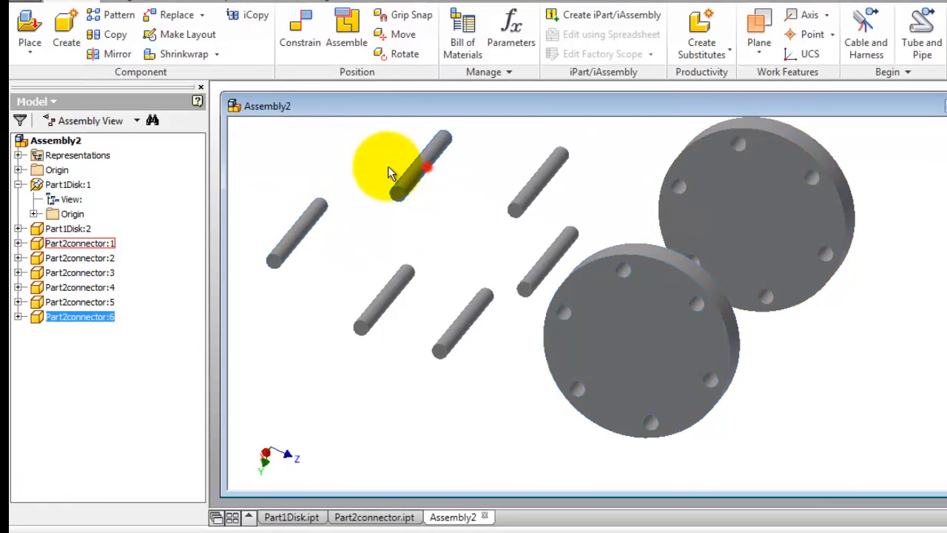
Step: Drag a few connector pins to new positions to show they move freely
{"action": "left_click", "coordinate": [792, 200]}
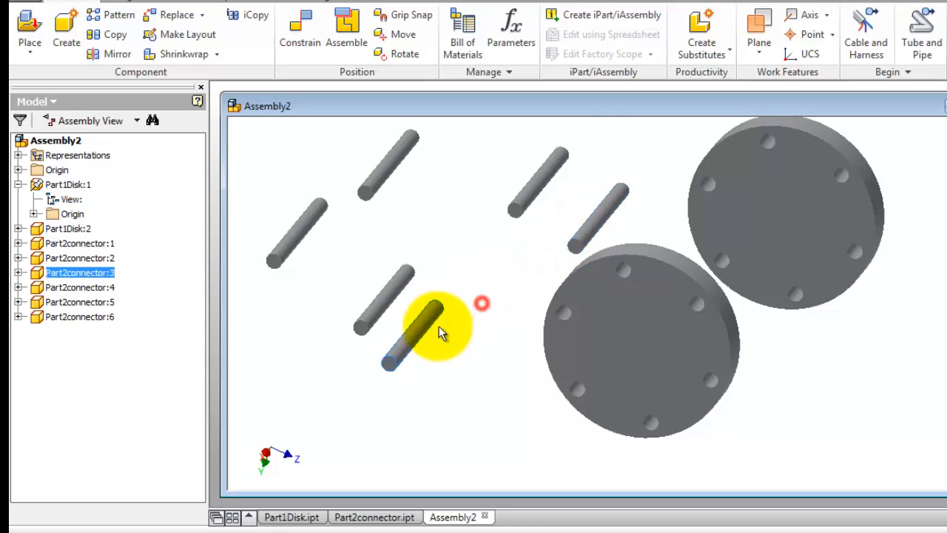
{"action": "left_click", "coordinate": [659, 348]}
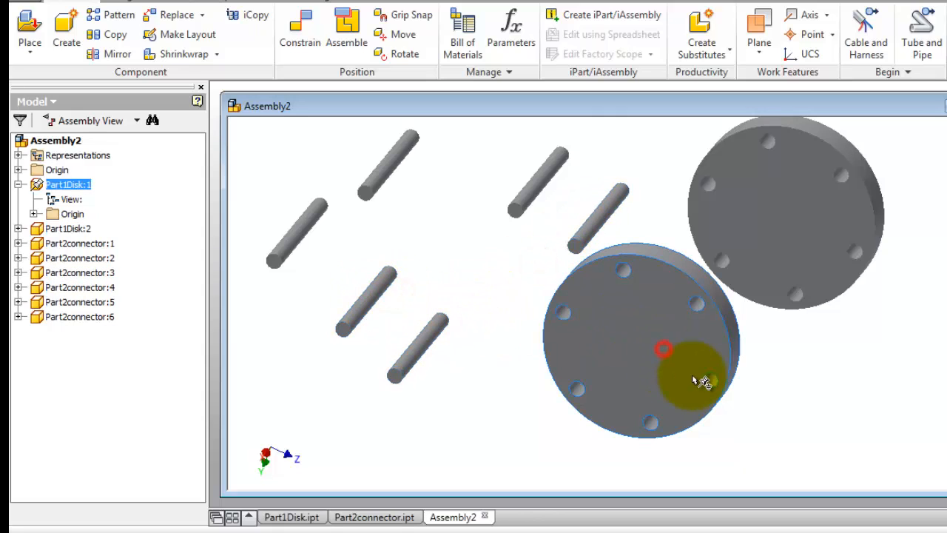
{"action": "mouse_move", "coordinate": [494, 306]}
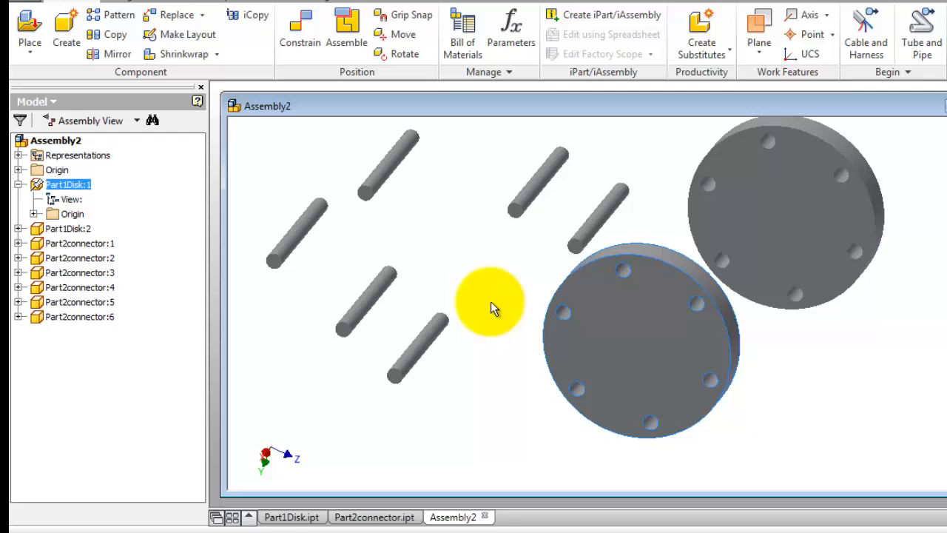
{"action": "mouse_move", "coordinate": [491, 296]}
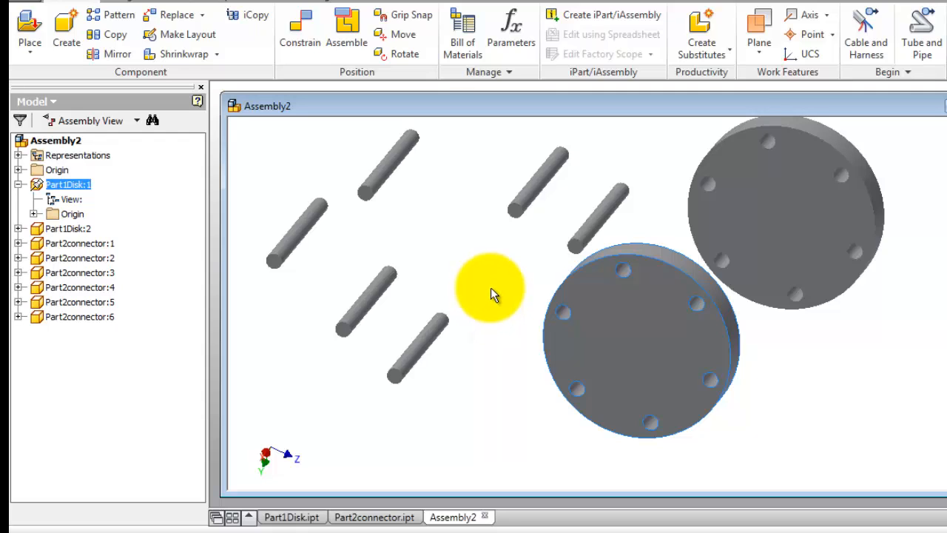
{"action": "left_click", "coordinate": [624, 328]}
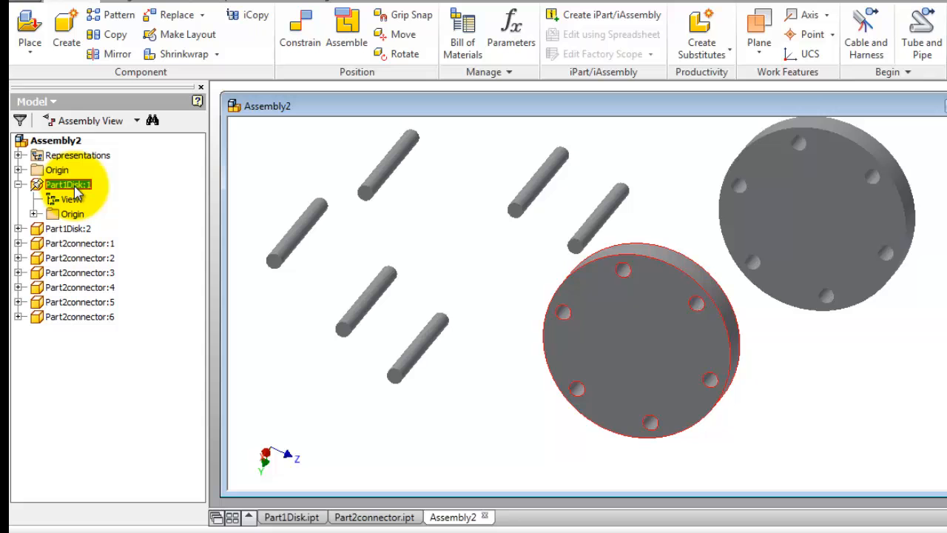
Step: Uncheck Grounded for Part1Disk:1 via its browser context menu
{"action": "right_click", "coordinate": [67, 183]}
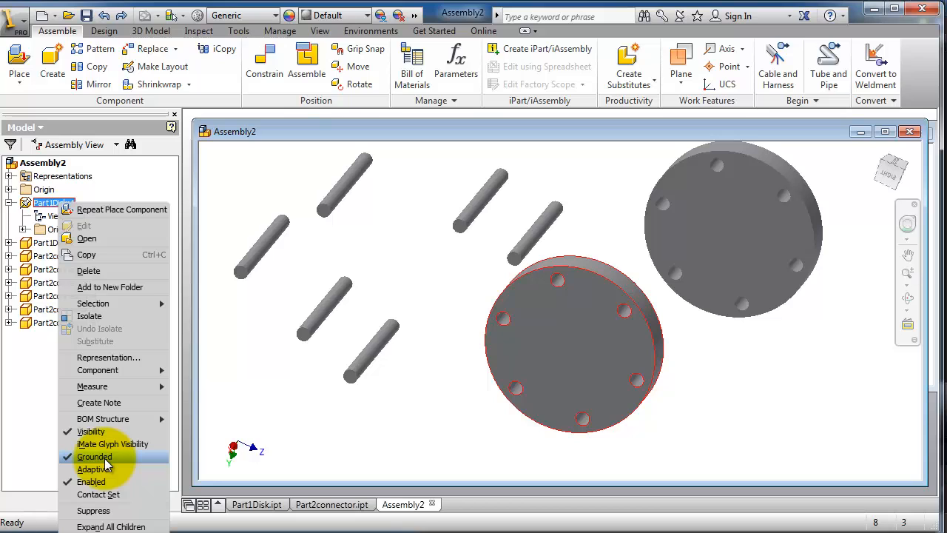
{"action": "left_click", "coordinate": [95, 456]}
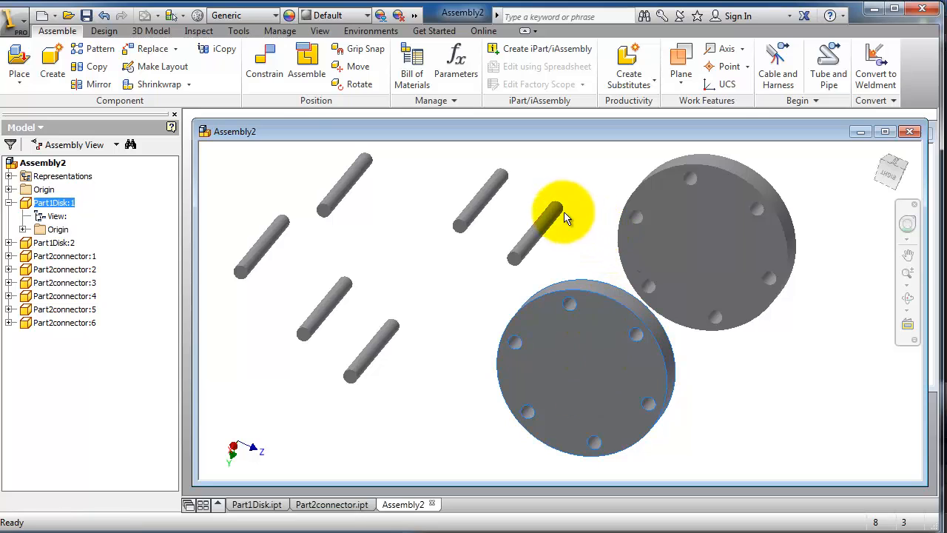
{"action": "mouse_move", "coordinate": [659, 335]}
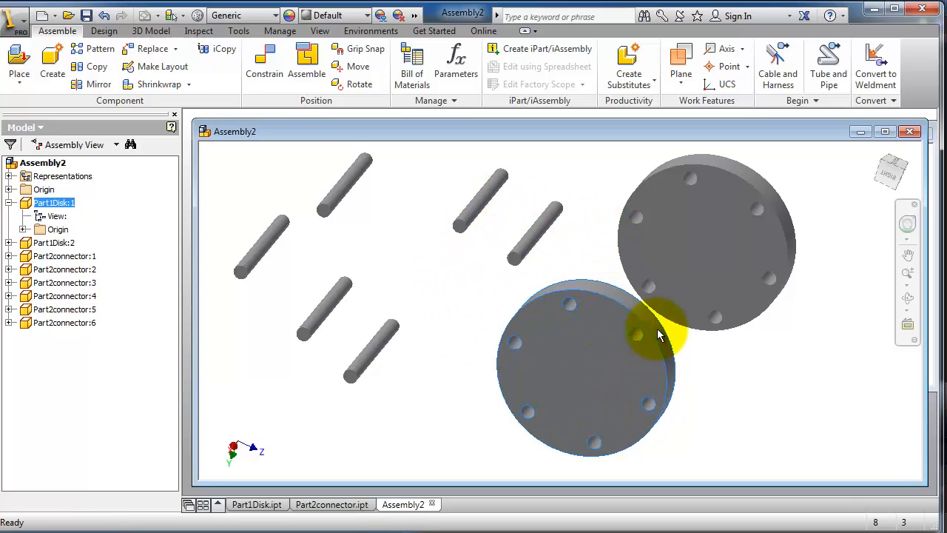
Step: Drag the ungrounded first disk to a new position, then select the second disk
{"action": "left_click", "coordinate": [708, 303]}
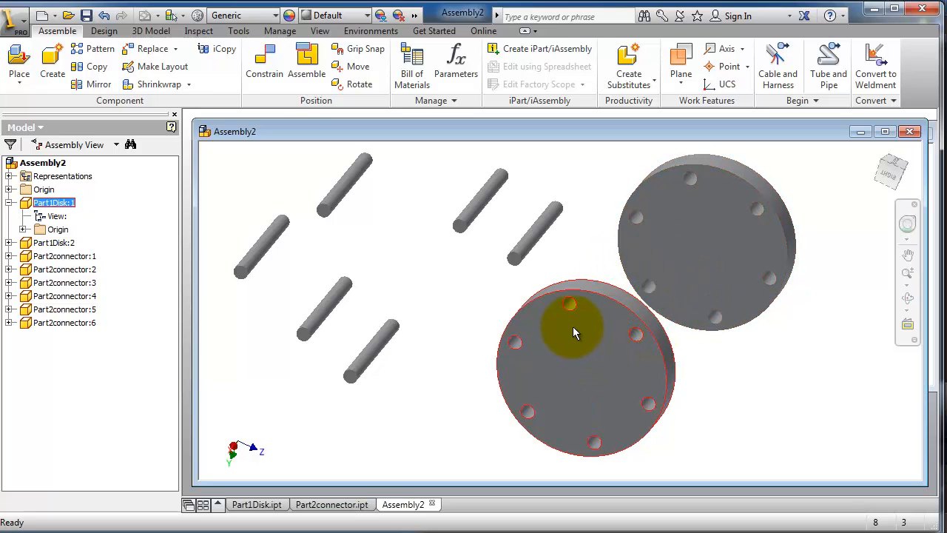
{"action": "left_click_drag", "start_coordinate": [578, 333], "coordinate": [622, 363]}
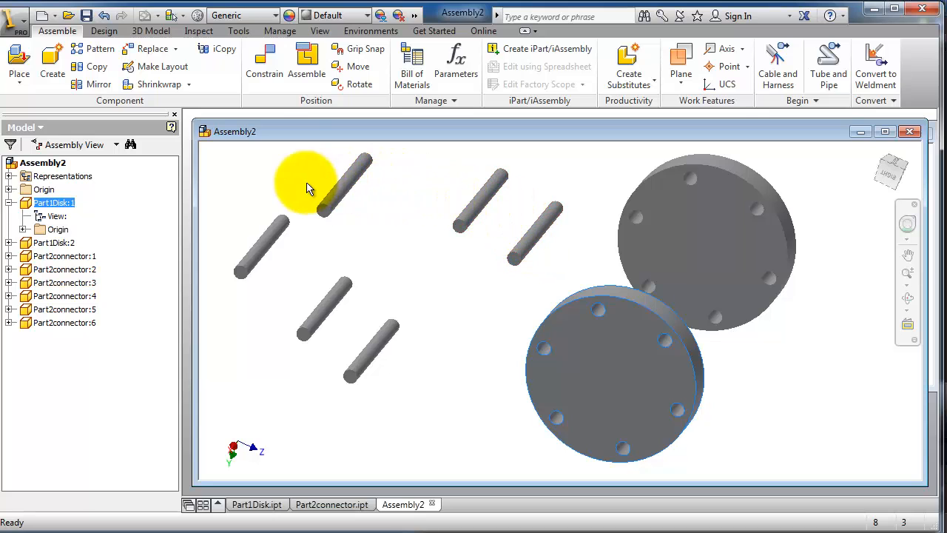
{"action": "left_click", "coordinate": [737, 251]}
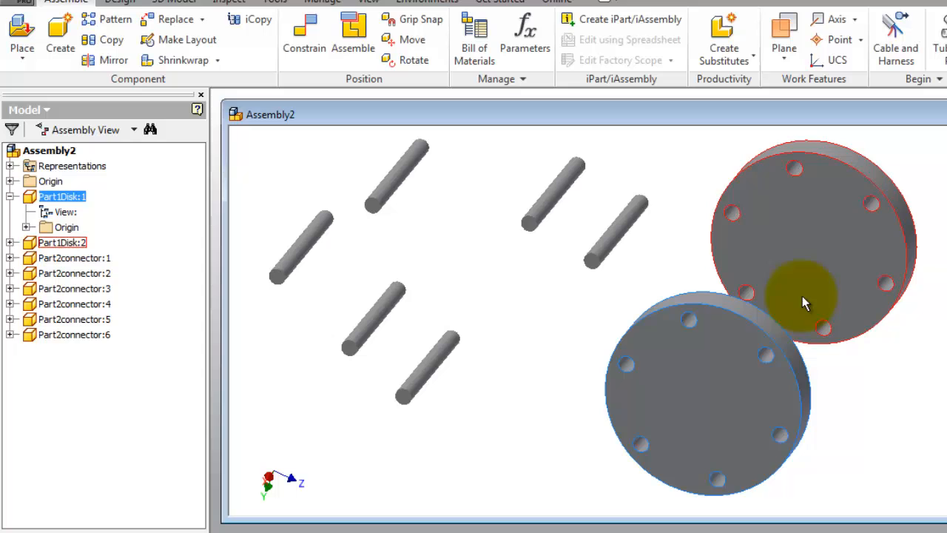
{"action": "mouse_move", "coordinate": [792, 264]}
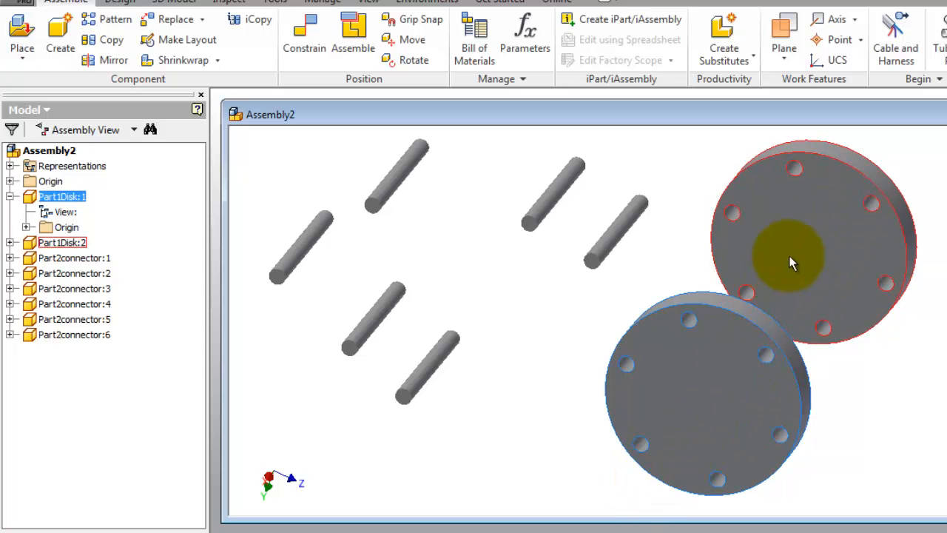
{"action": "mouse_move", "coordinate": [829, 219]}
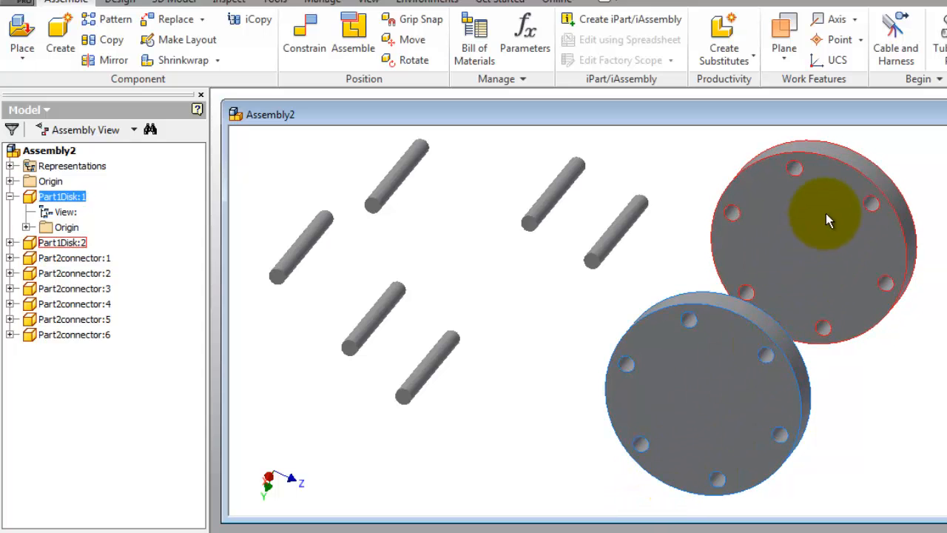
{"action": "left_click", "coordinate": [674, 406]}
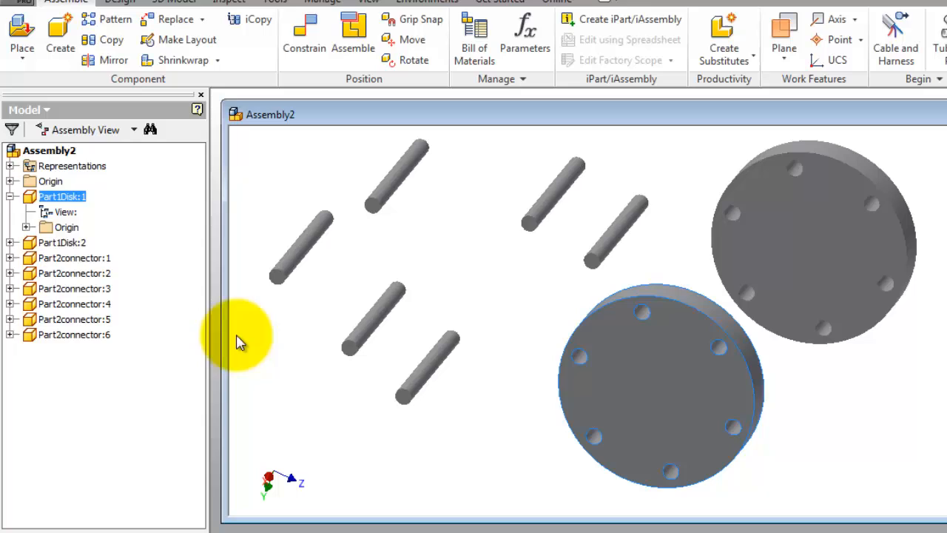
{"action": "mouse_move", "coordinate": [476, 322]}
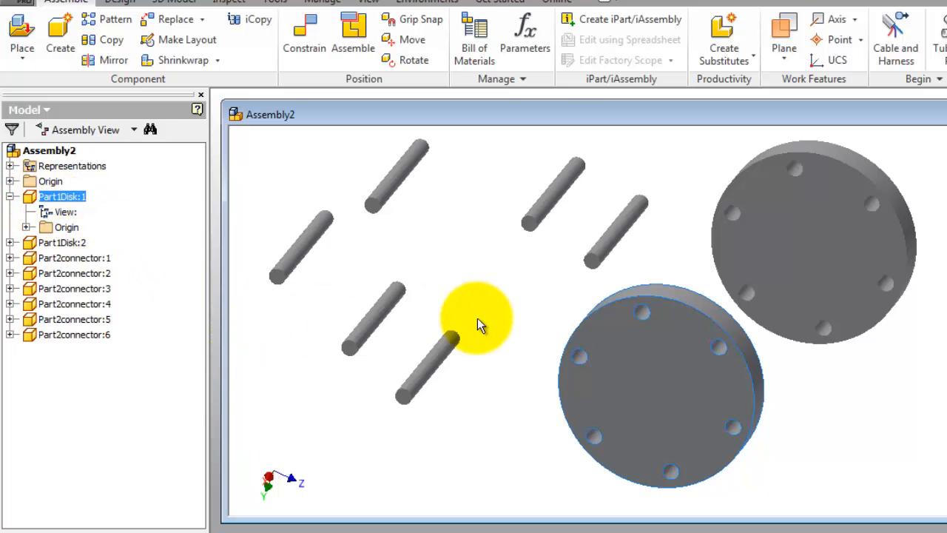